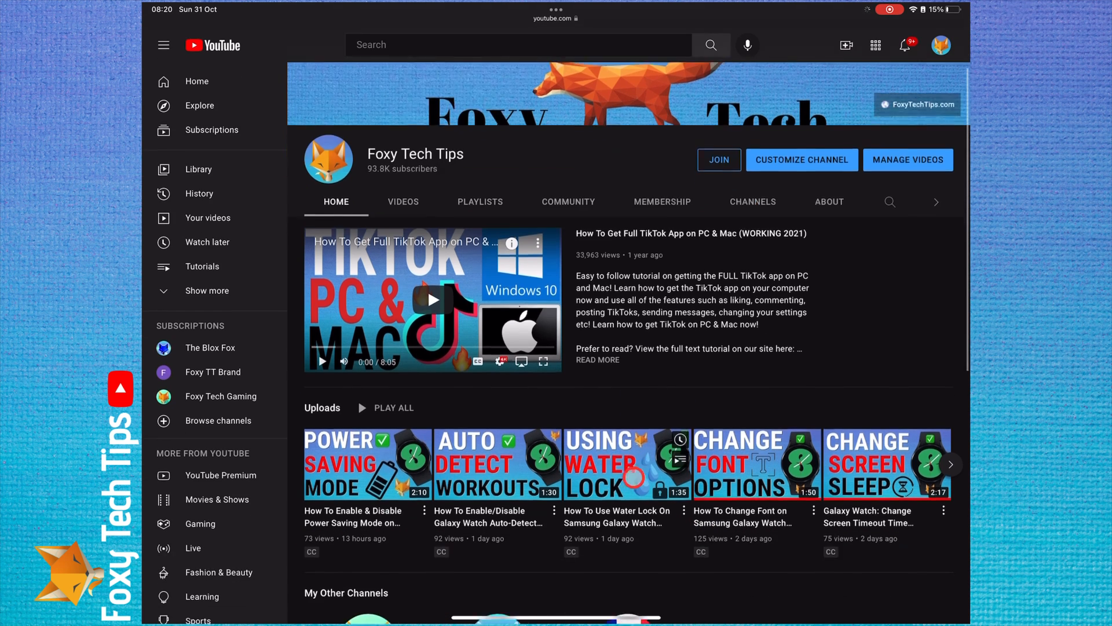
Leave the lobby screen and open the player's profile from the top-left avatar.
{"action": "scroll", "scroll_direction": "down", "scroll_amount": 3}
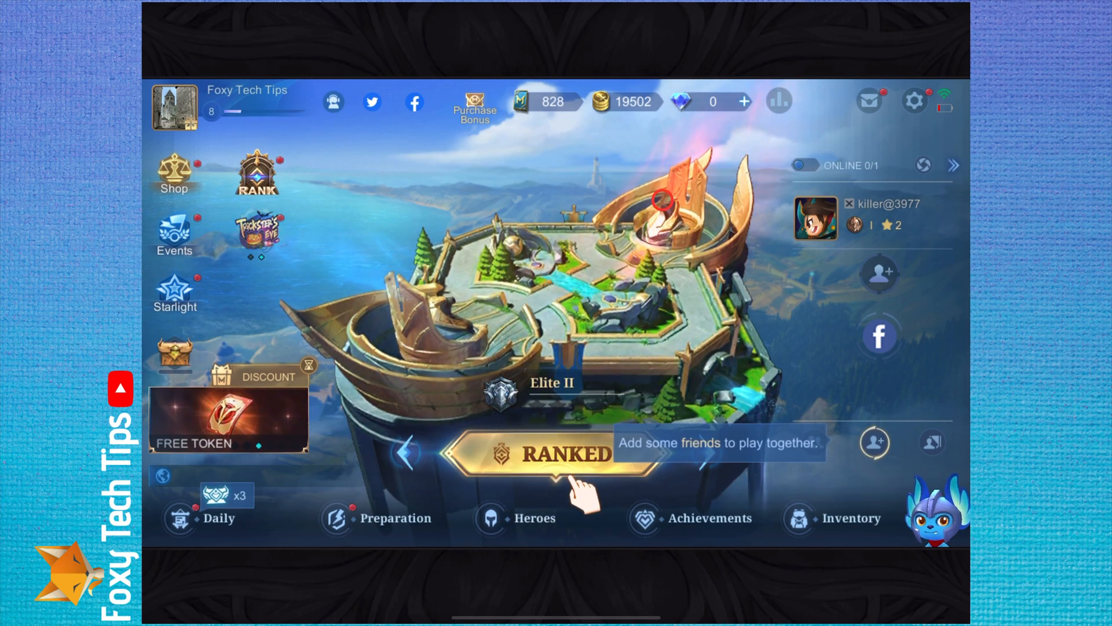
{"action": "left_click", "coordinate": [557, 454]}
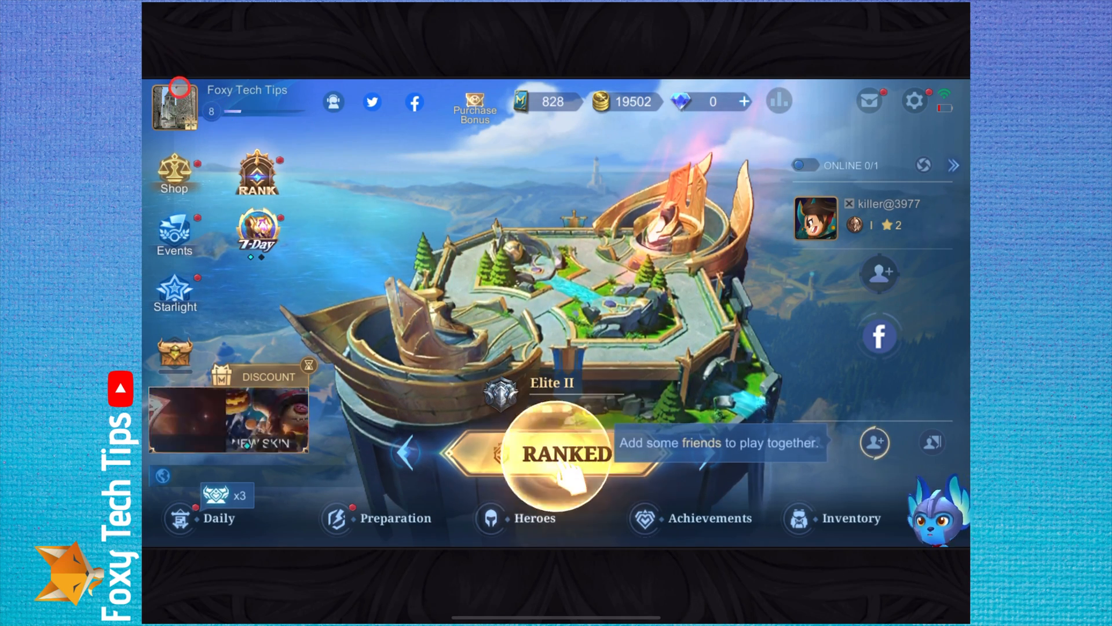
{"action": "left_click", "coordinate": [173, 107]}
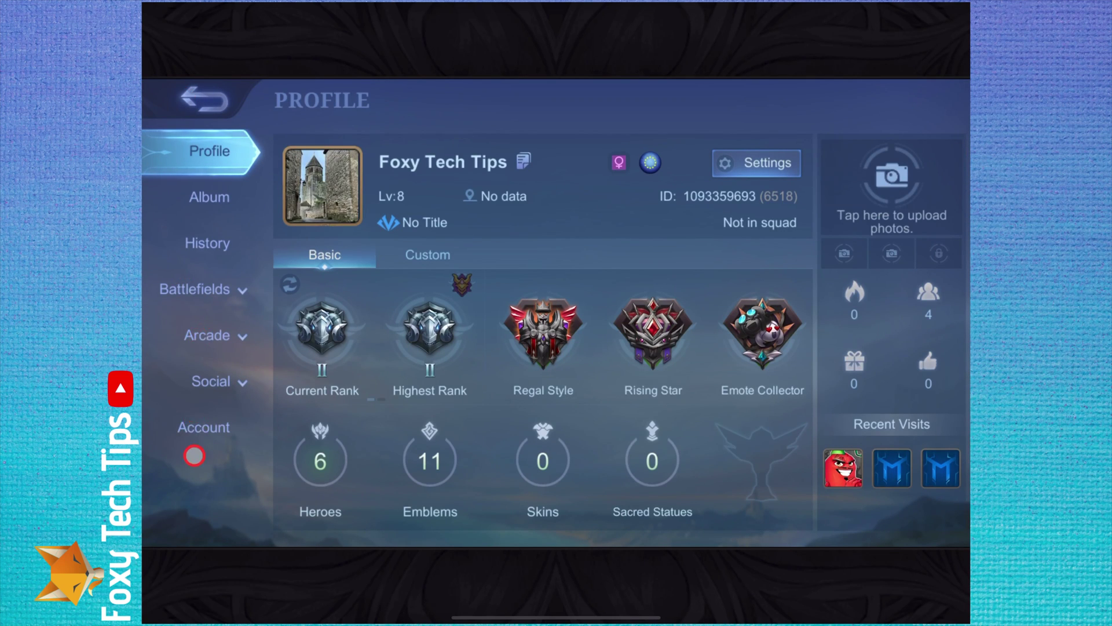
Open Account settings and begin connecting a Moonton account to the guest character.
{"action": "left_click", "coordinate": [205, 427]}
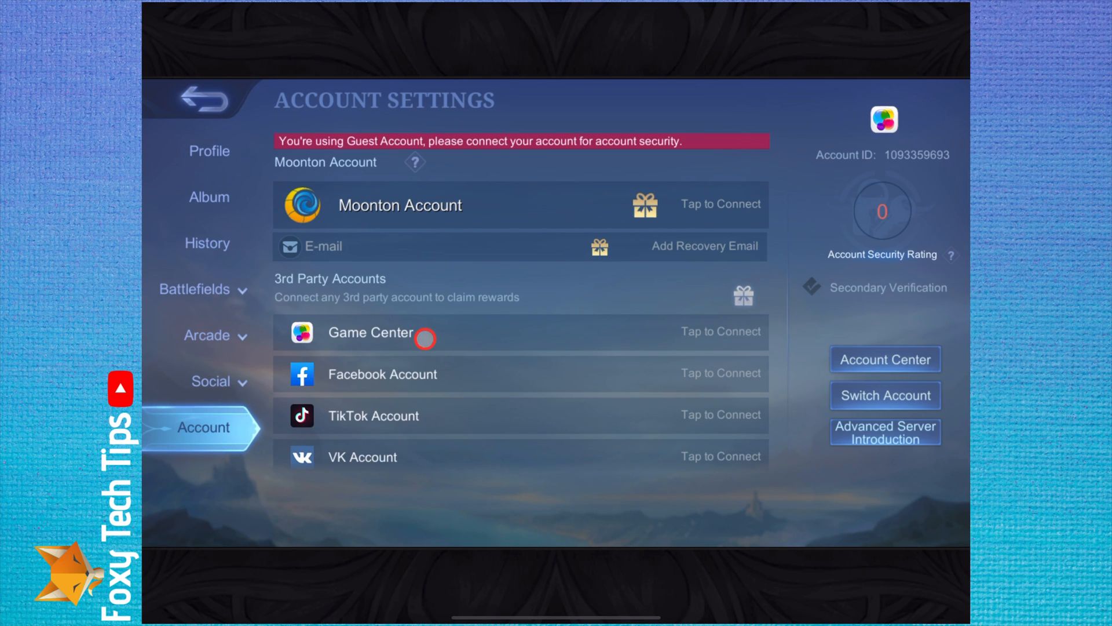
{"action": "mouse_move", "coordinate": [679, 225]}
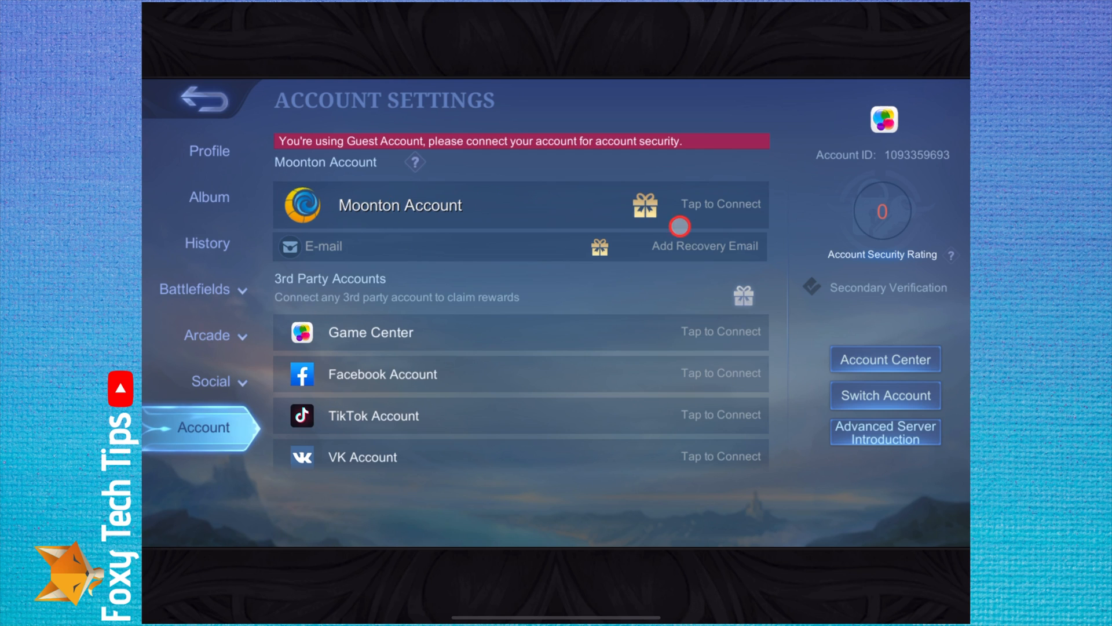
{"action": "mouse_move", "coordinate": [723, 187]}
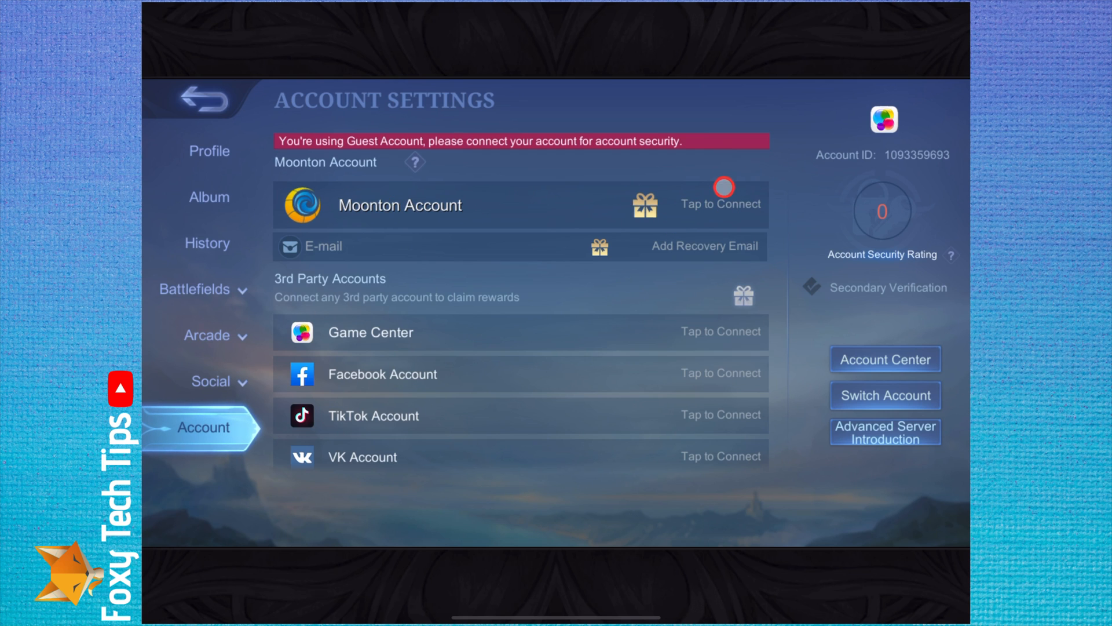
{"action": "left_click", "coordinate": [720, 204]}
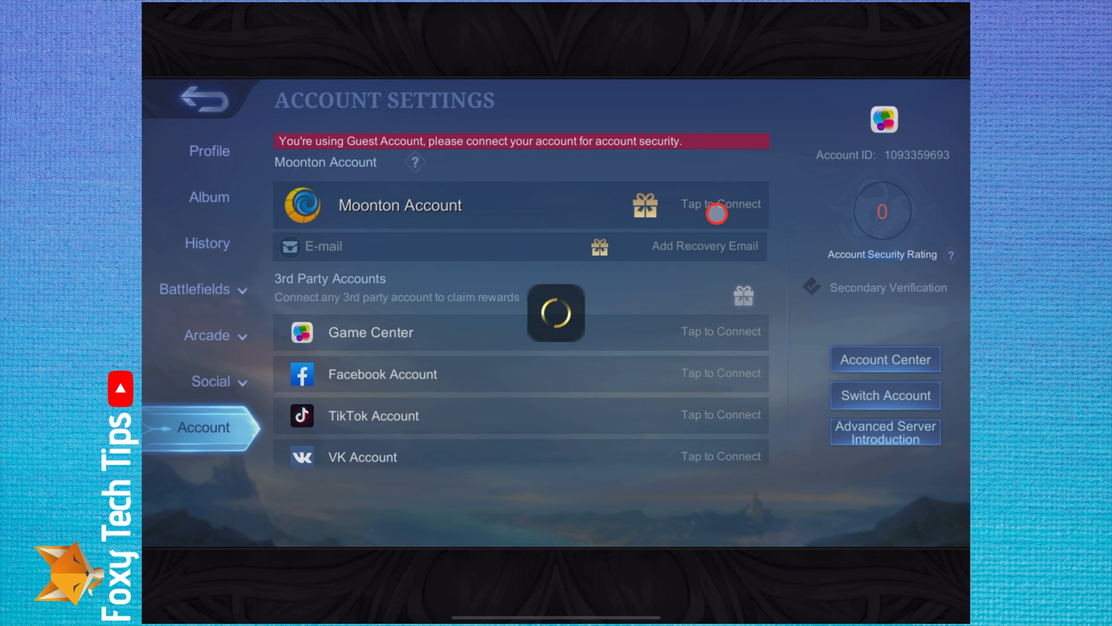
Register a new Moonton account with username, password and email, accepting the agreement.
{"action": "left_click", "coordinate": [720, 205]}
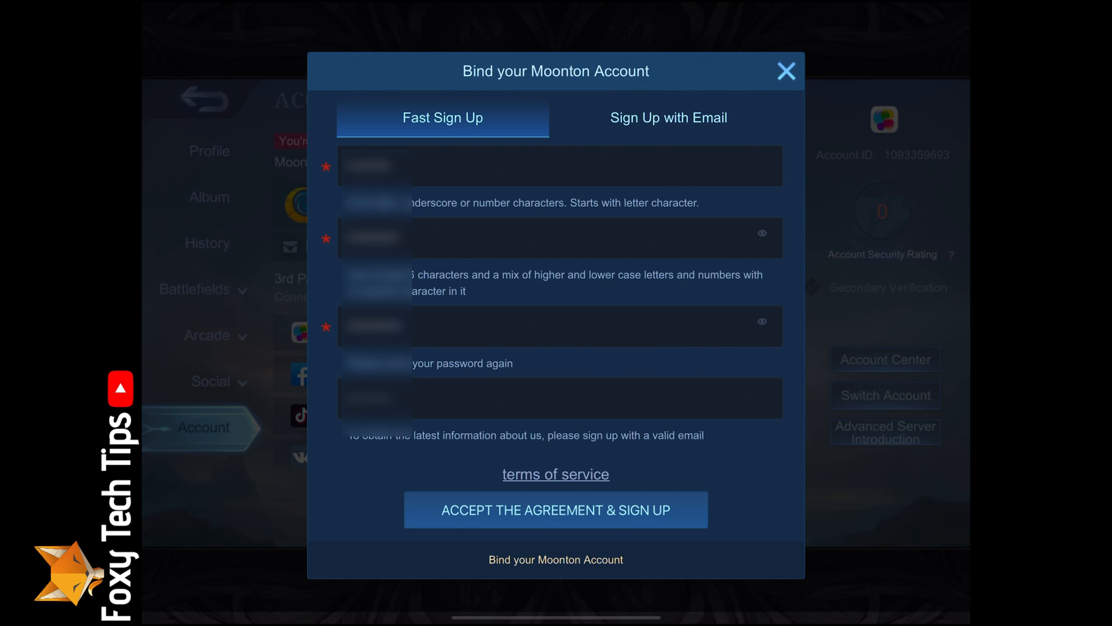
{"action": "left_click", "coordinate": [785, 70]}
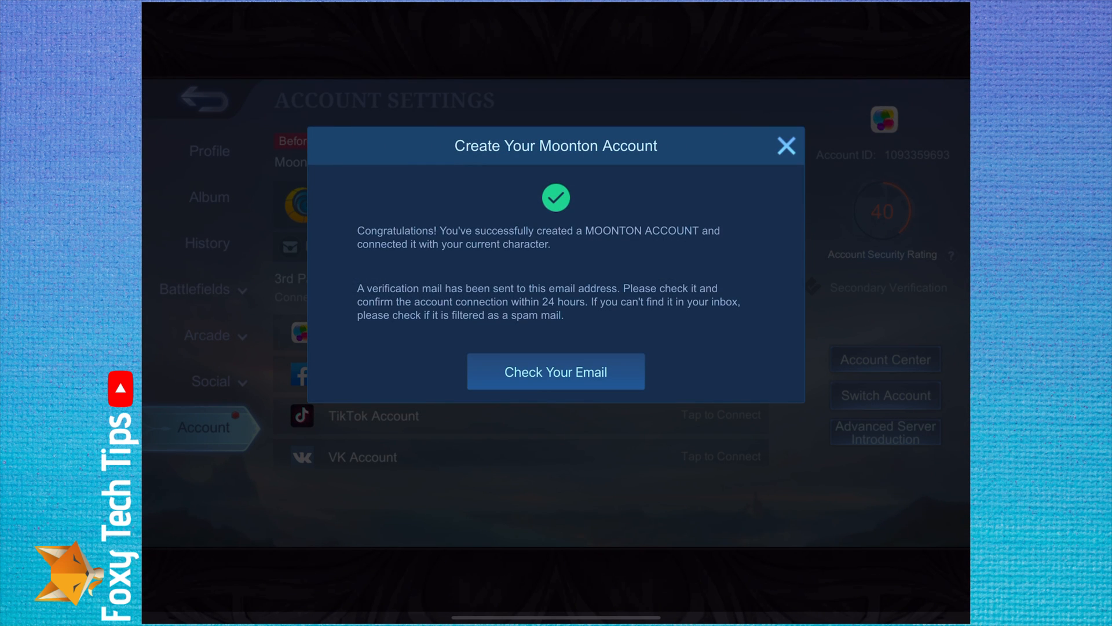
{"action": "mouse_move", "coordinate": [586, 326]}
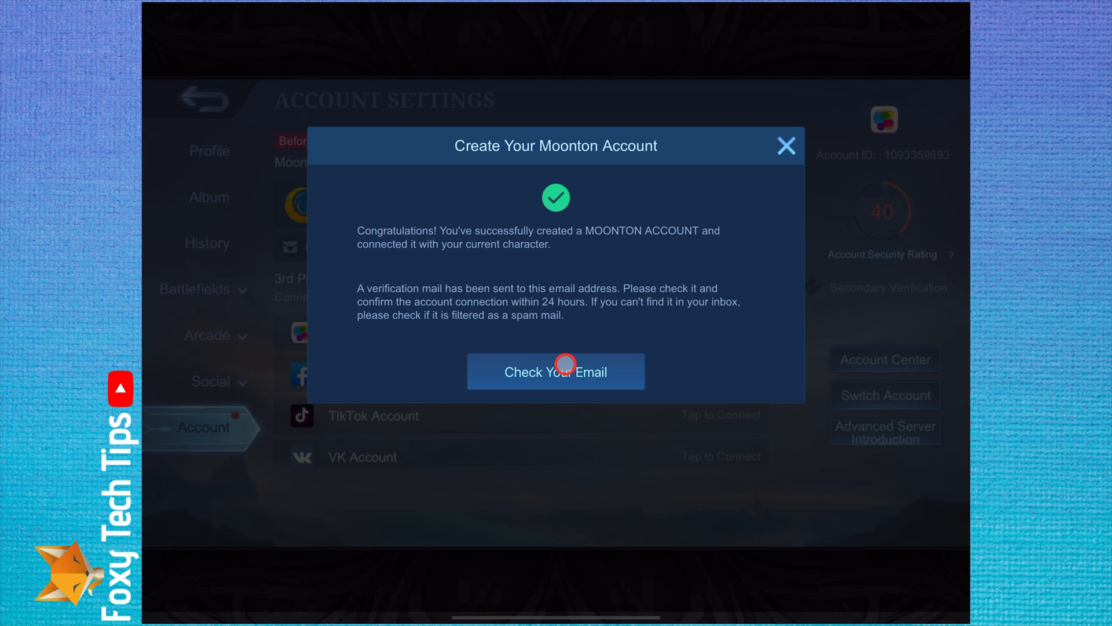
Activate the Moonton account from the verification email, raising the security rating to 60.
{"action": "left_click", "coordinate": [555, 371]}
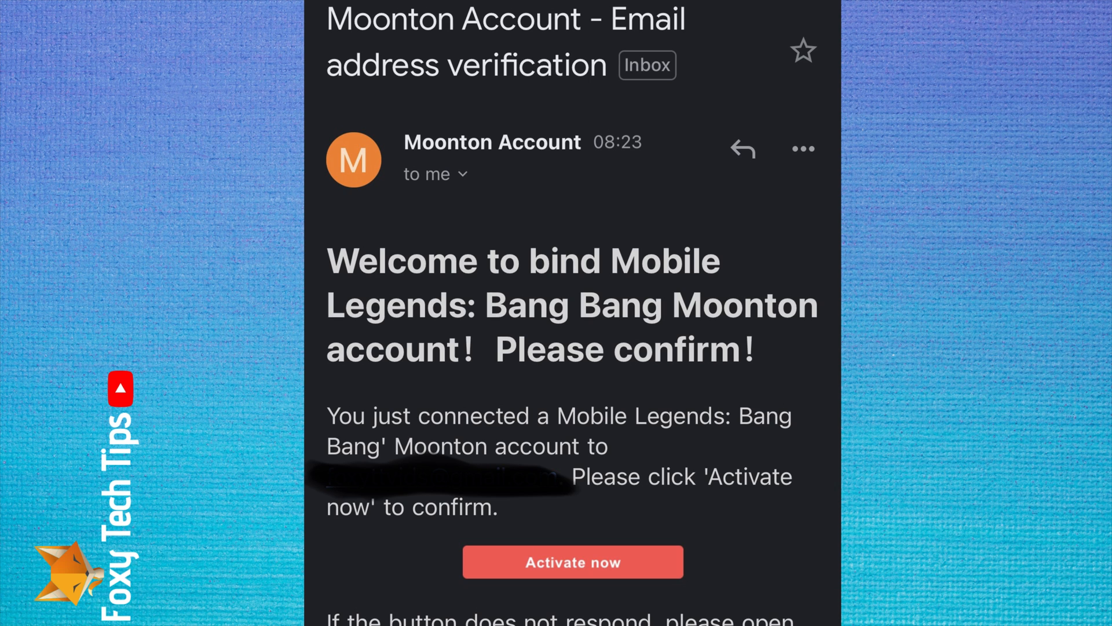
{"action": "left_click", "coordinate": [572, 562]}
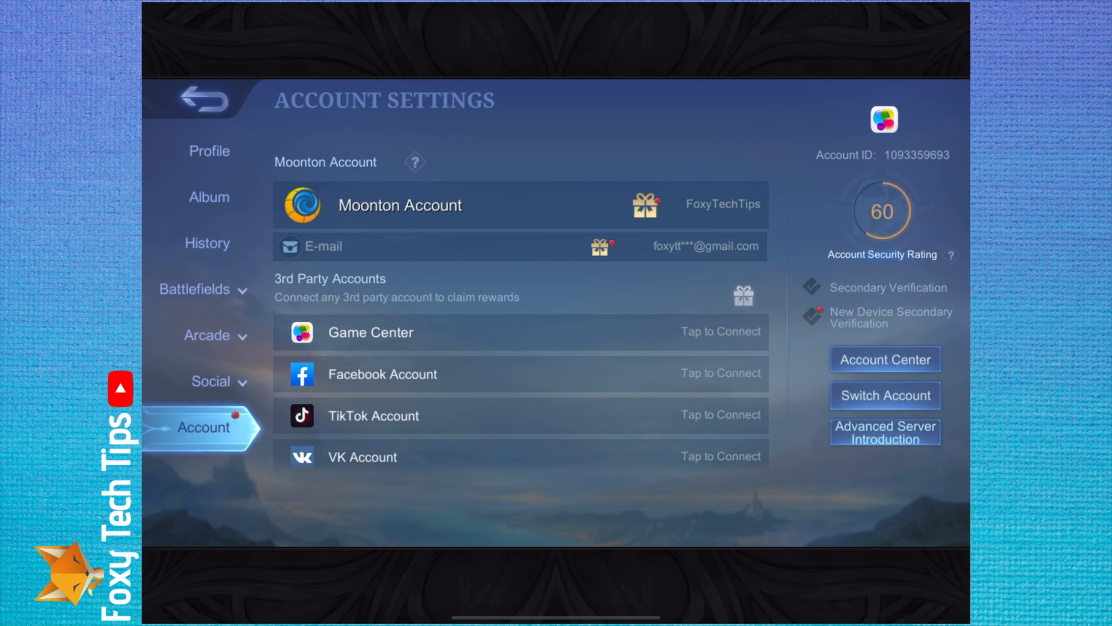